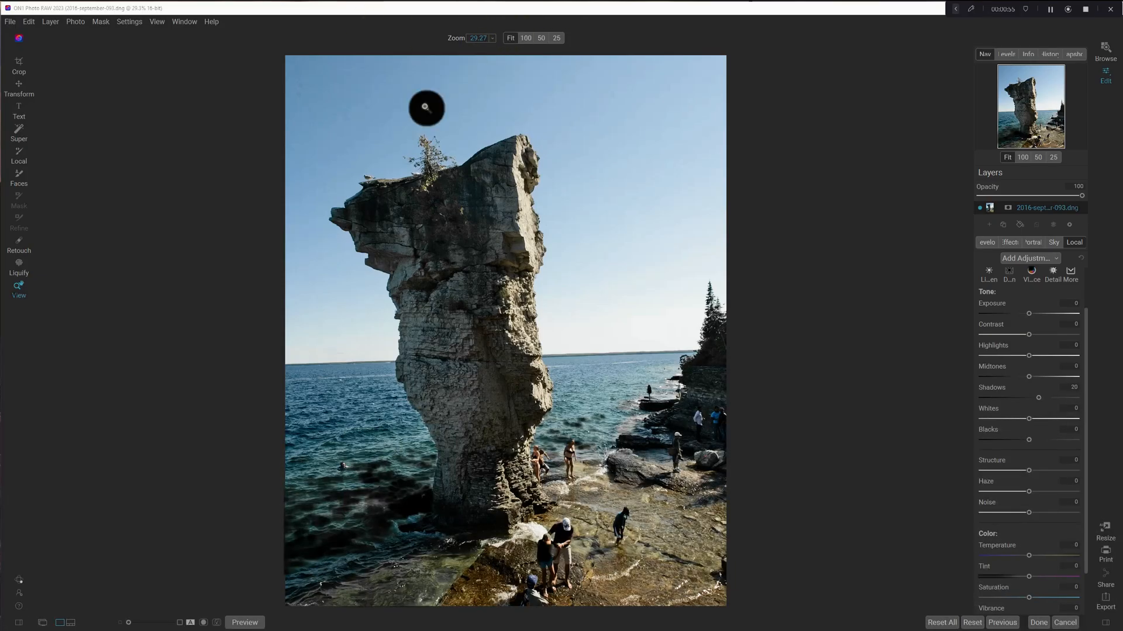
{"action": "mouse_move", "coordinate": [318, 73]}
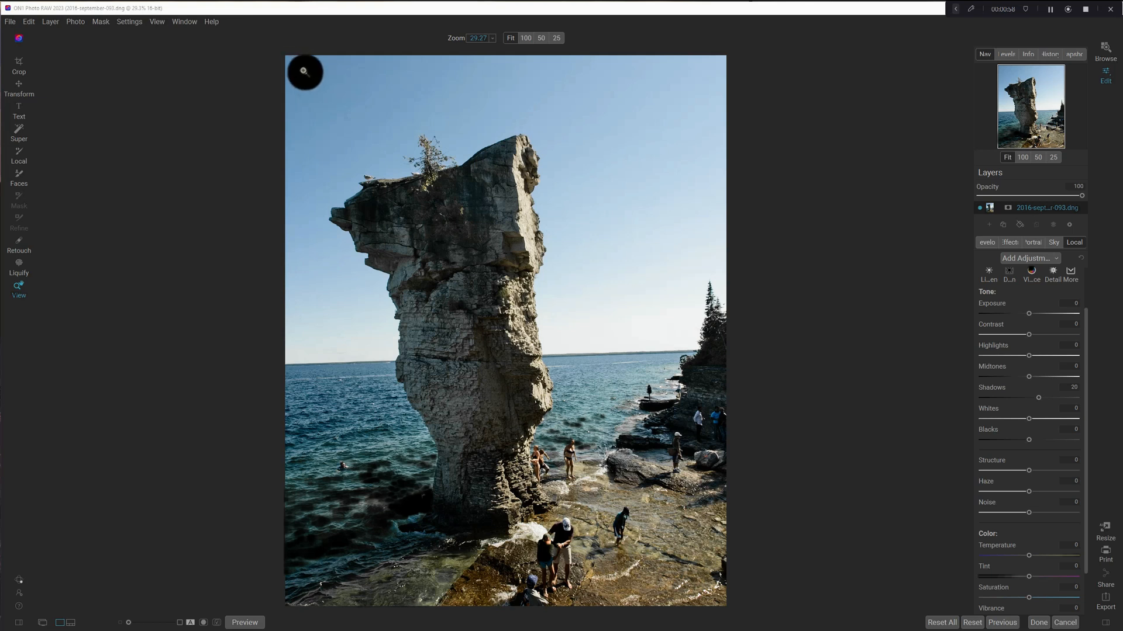
{"action": "mouse_move", "coordinate": [305, 96]}
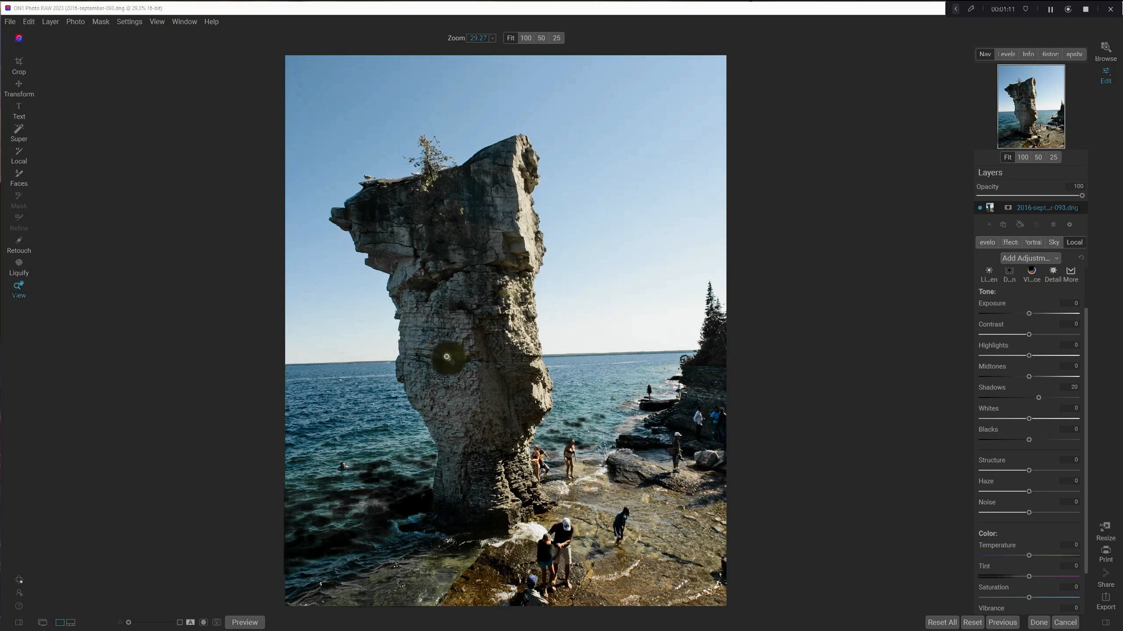
Step: Activate the Retouch tool with Q to start retouching the sea-stack photo
{"action": "key", "text": "q"}
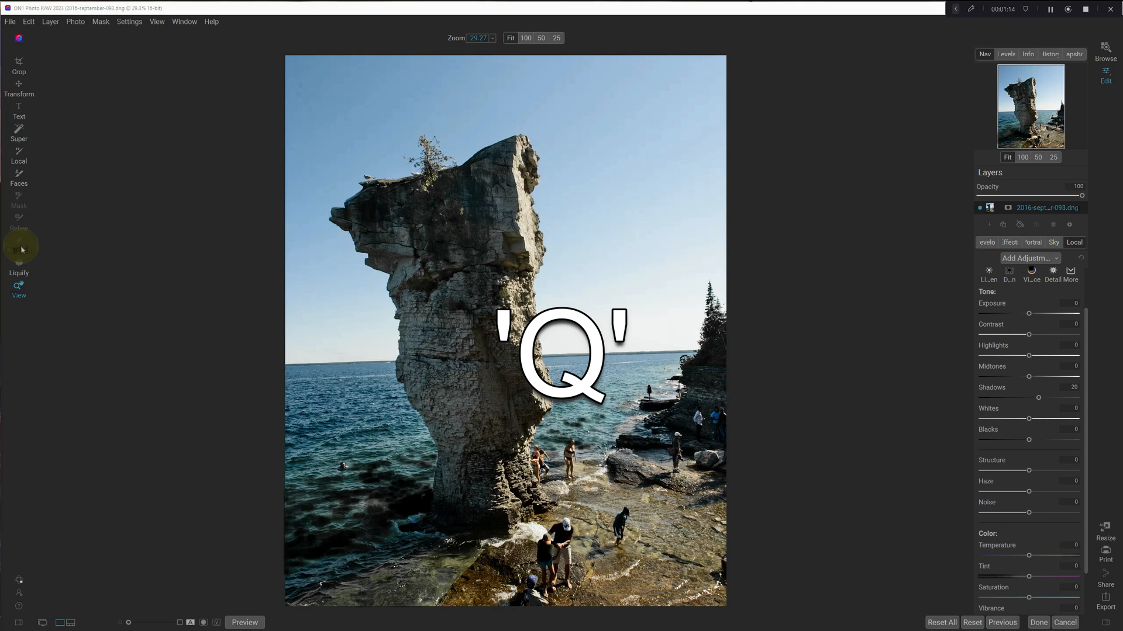
{"action": "left_click", "coordinate": [18, 247]}
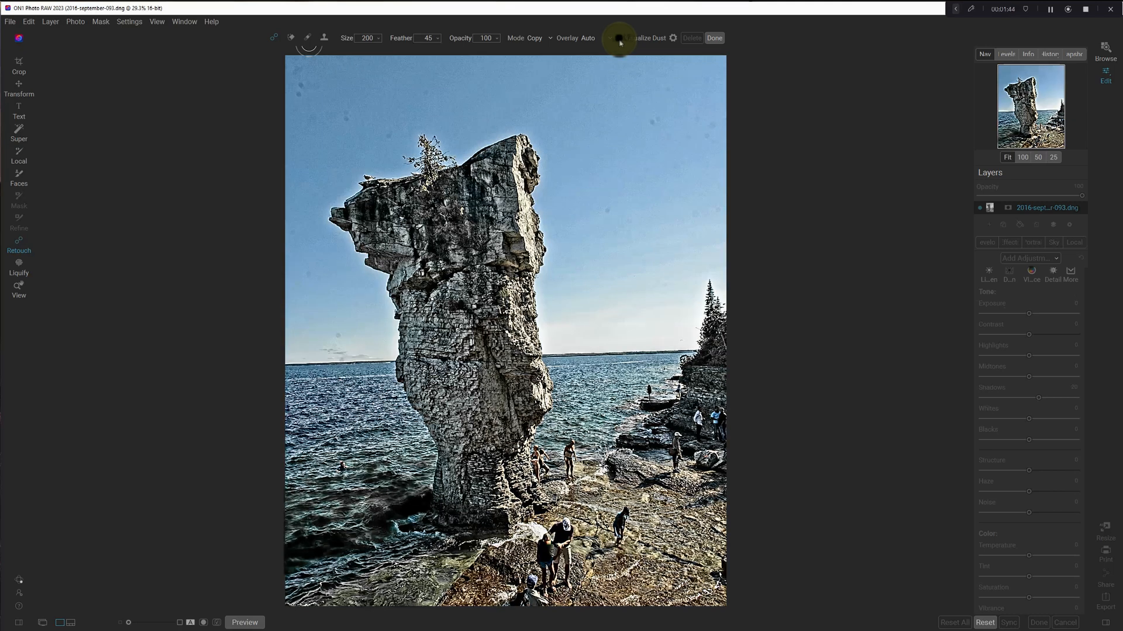
{"action": "left_click", "coordinate": [617, 38]}
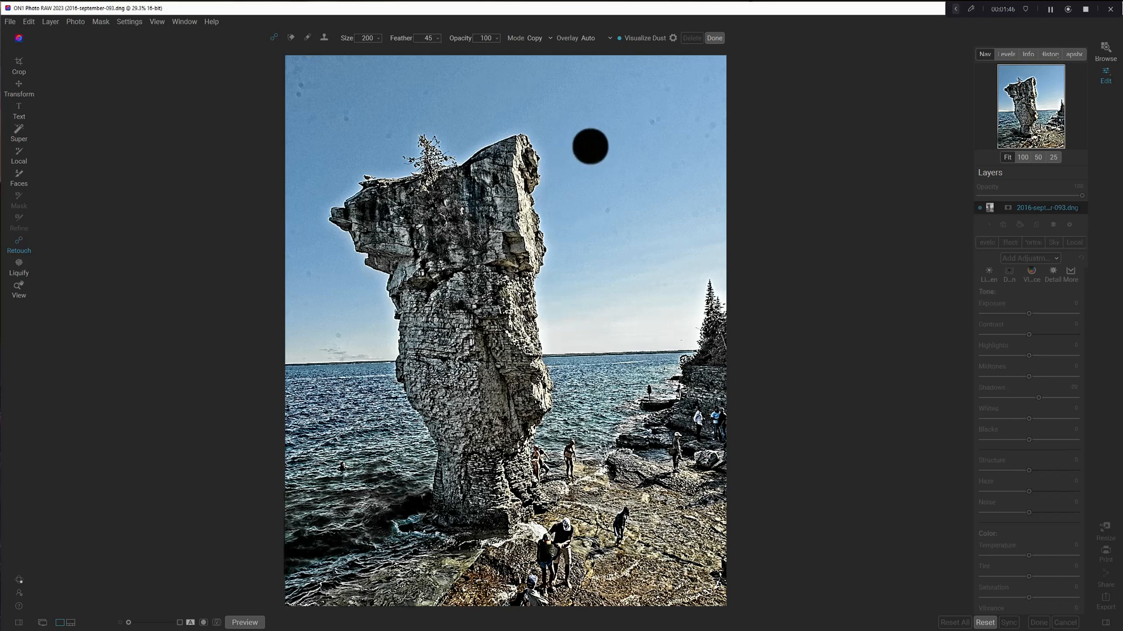
{"action": "mouse_move", "coordinate": [302, 74]}
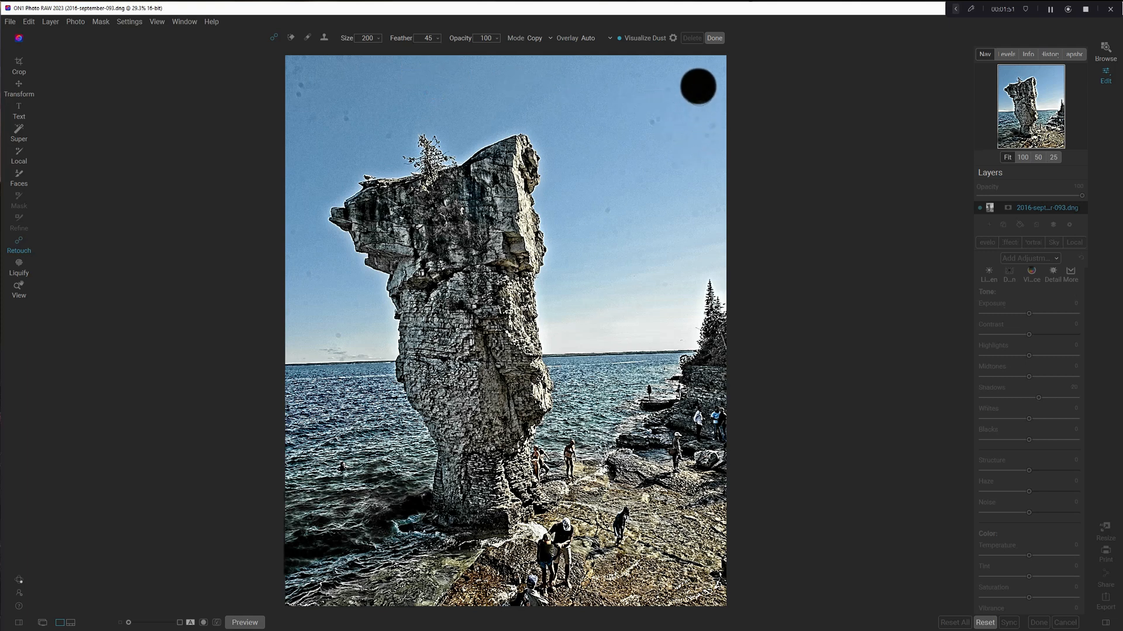
{"action": "mouse_move", "coordinate": [696, 208]}
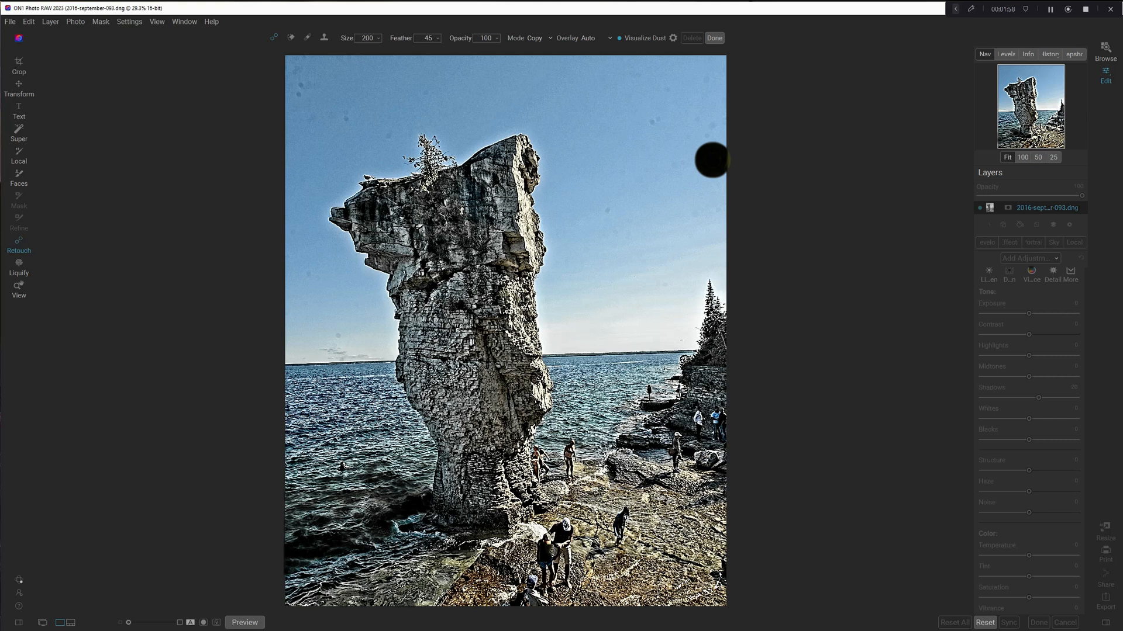
{"action": "mouse_move", "coordinate": [689, 162]}
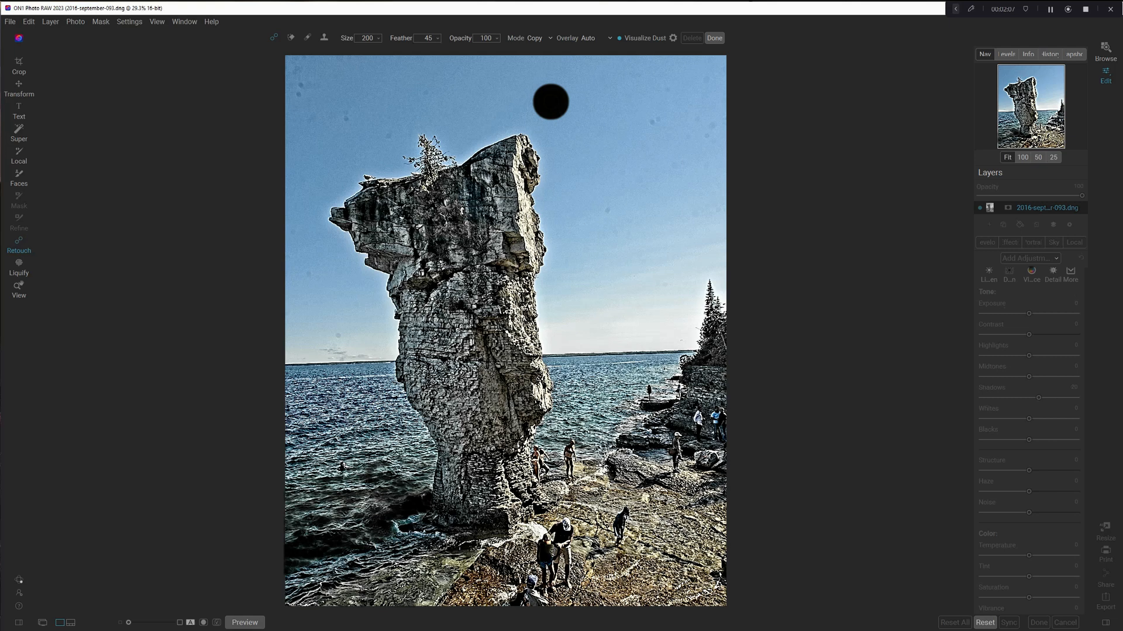
Step: Choose the Retouch Brush healing mode from the brush variant menu
{"action": "left_click", "coordinate": [551, 101]}
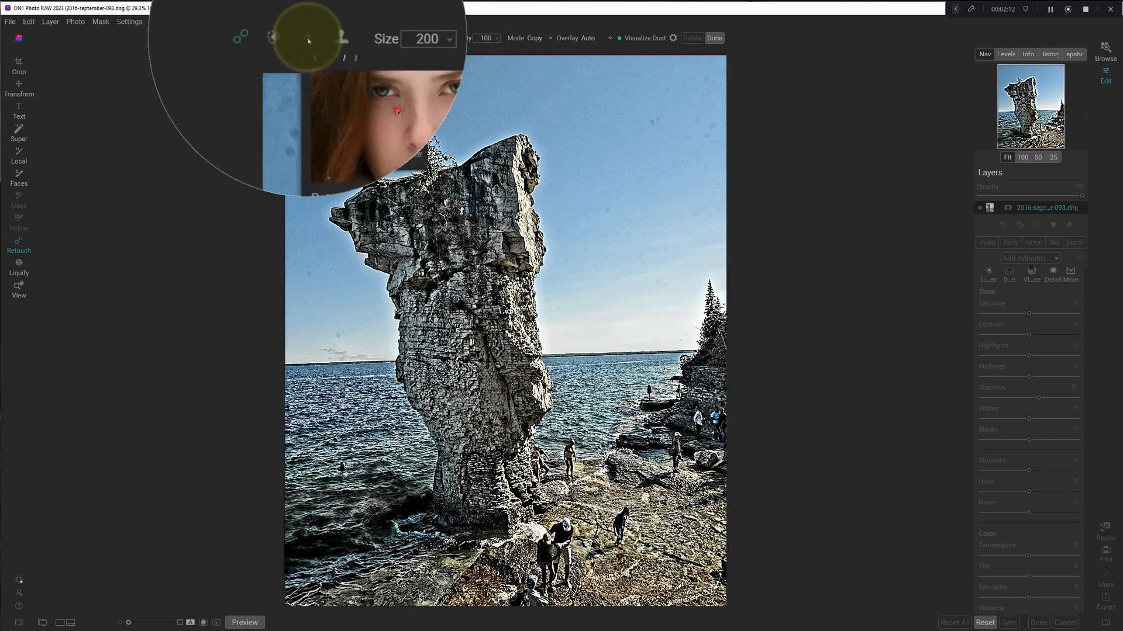
{"action": "left_click", "coordinate": [397, 111]}
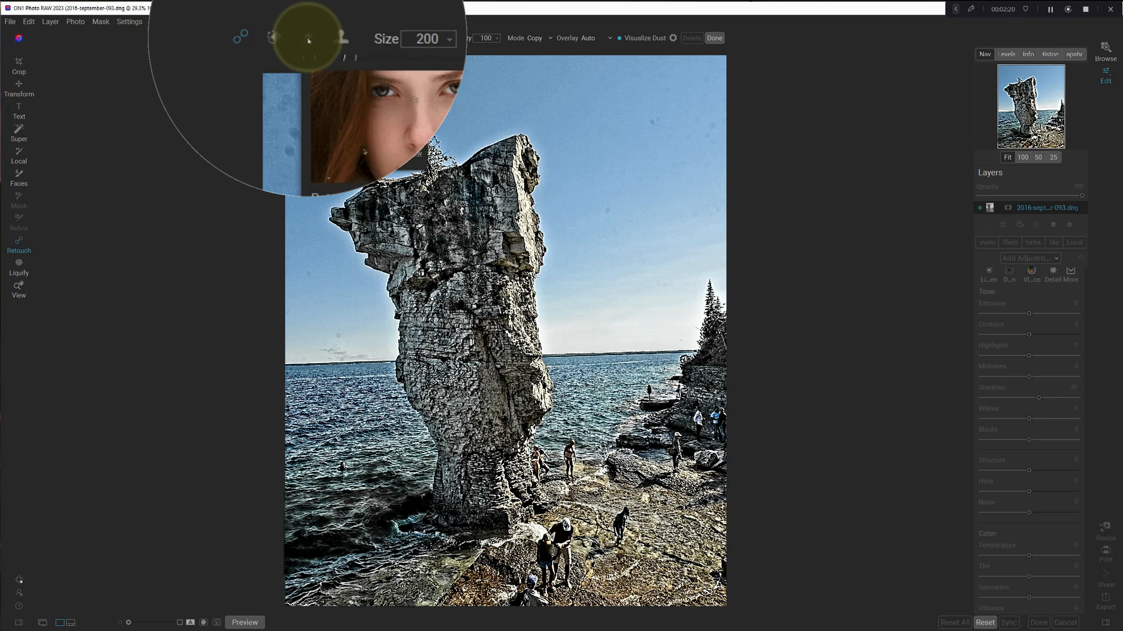
{"action": "left_click", "coordinate": [397, 124]}
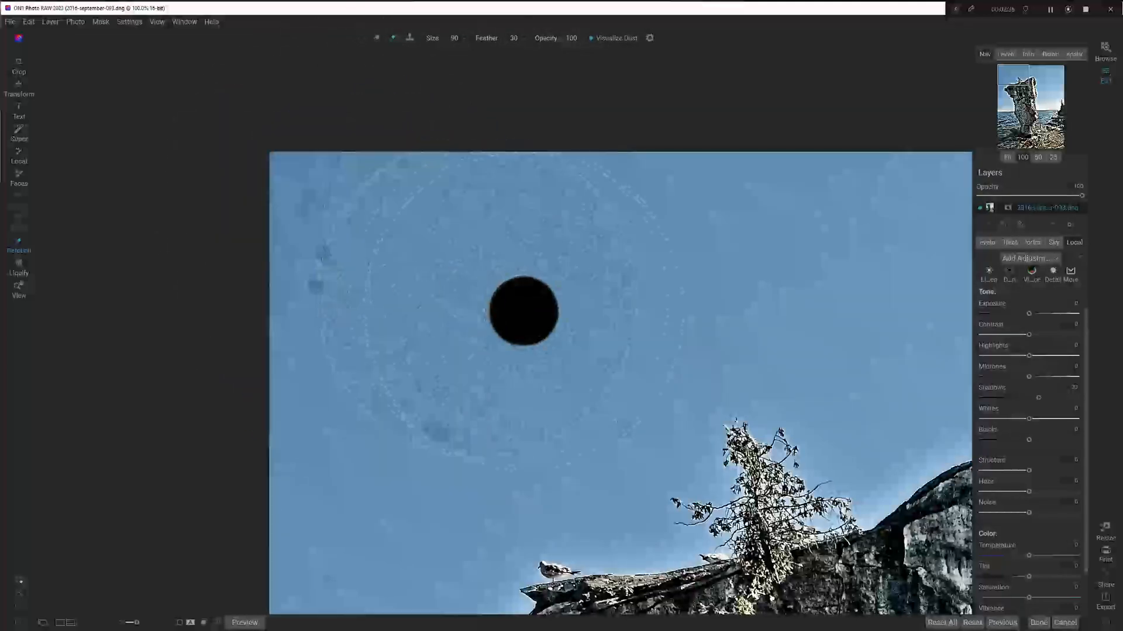
Step: Heal a single dust spot in the sky with the size-90 Retouch Brush
{"action": "left_click", "coordinate": [522, 317]}
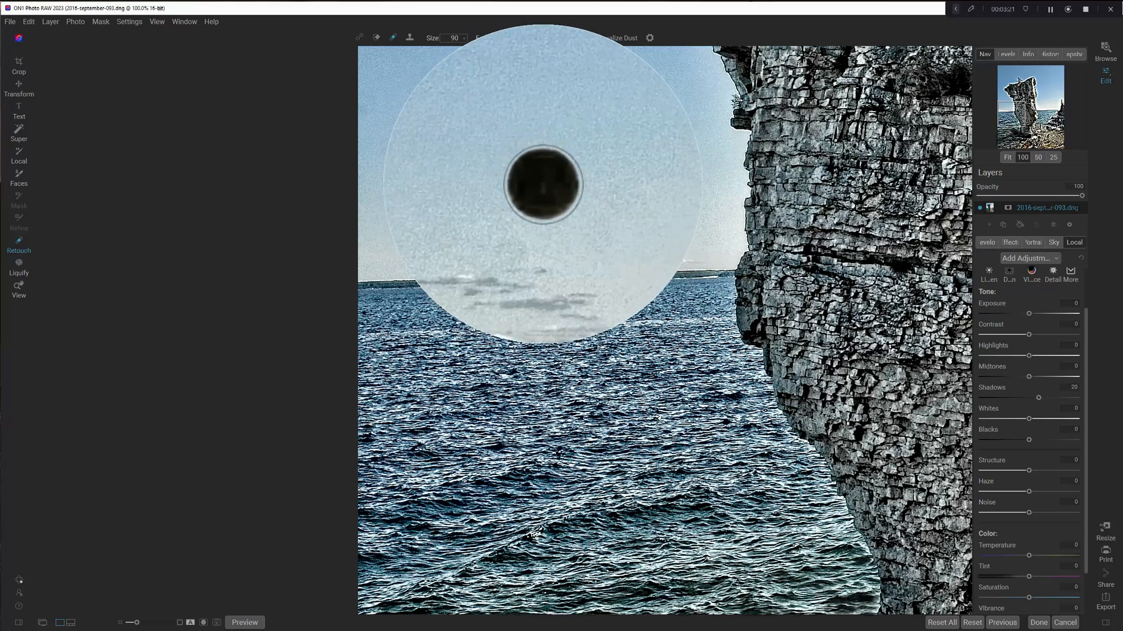
Step: Brush out the dust spots above the horizon beside the sea stack, then fit the photo to view
{"action": "left_click_drag", "start_coordinate": [542, 183], "coordinate": [491, 233]}
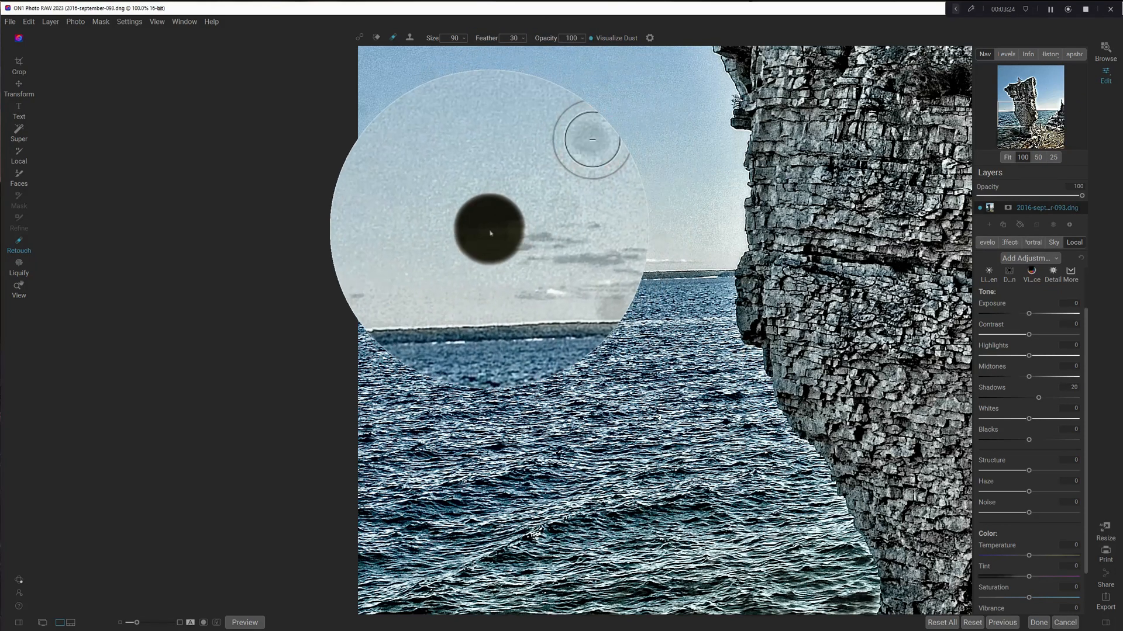
{"action": "left_click_drag", "start_coordinate": [490, 232], "coordinate": [565, 240]}
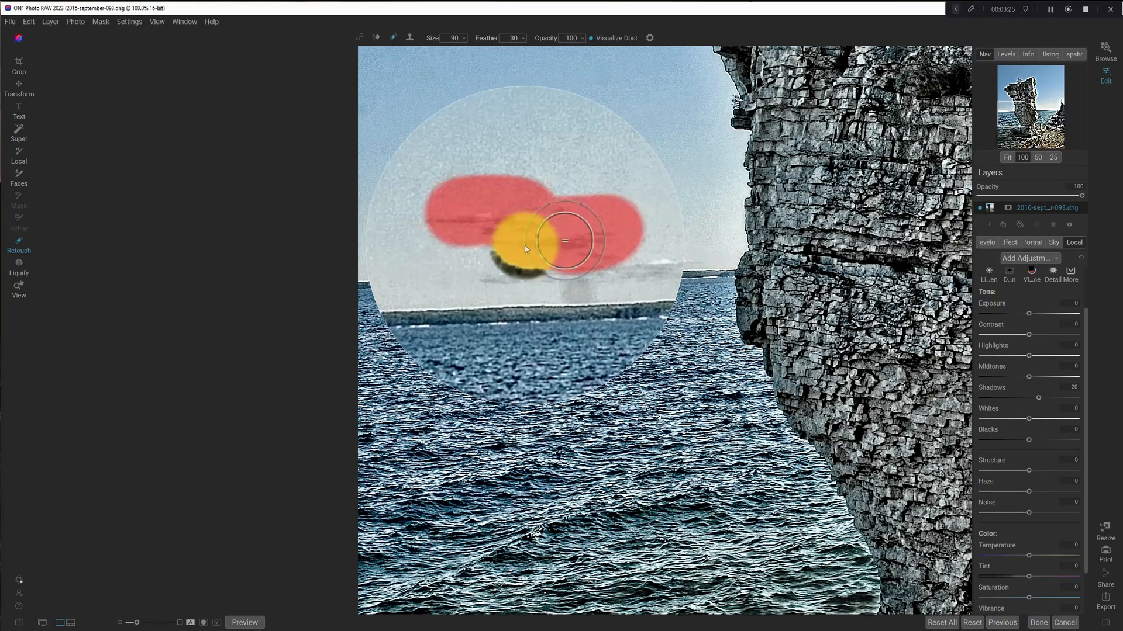
{"action": "left_click_drag", "start_coordinate": [565, 240], "coordinate": [663, 254]}
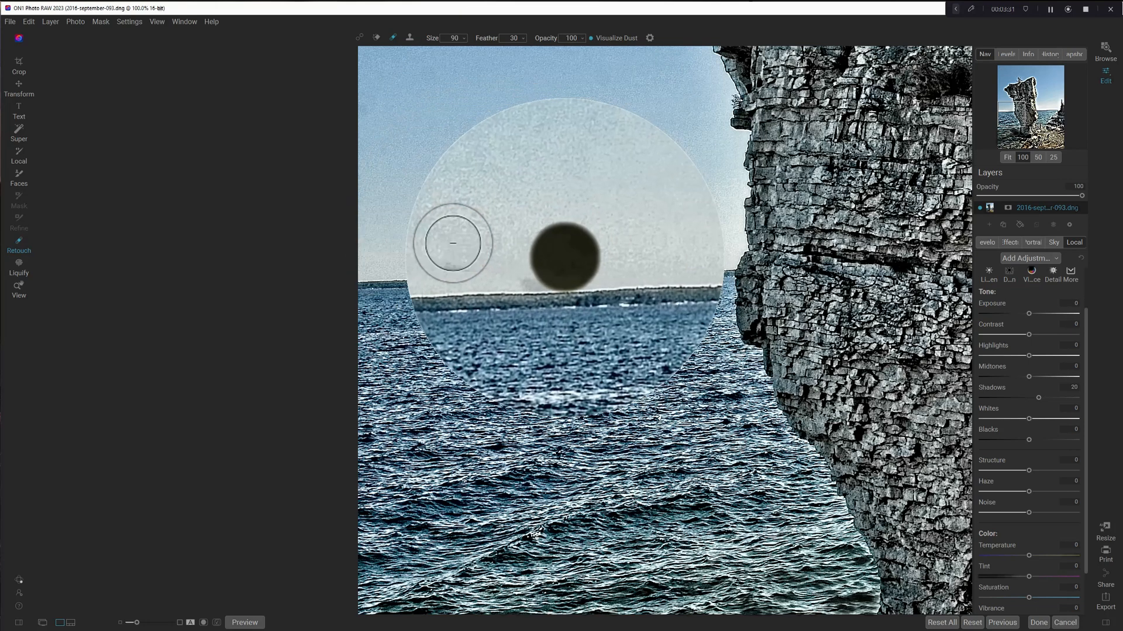
{"action": "left_click", "coordinate": [554, 257]}
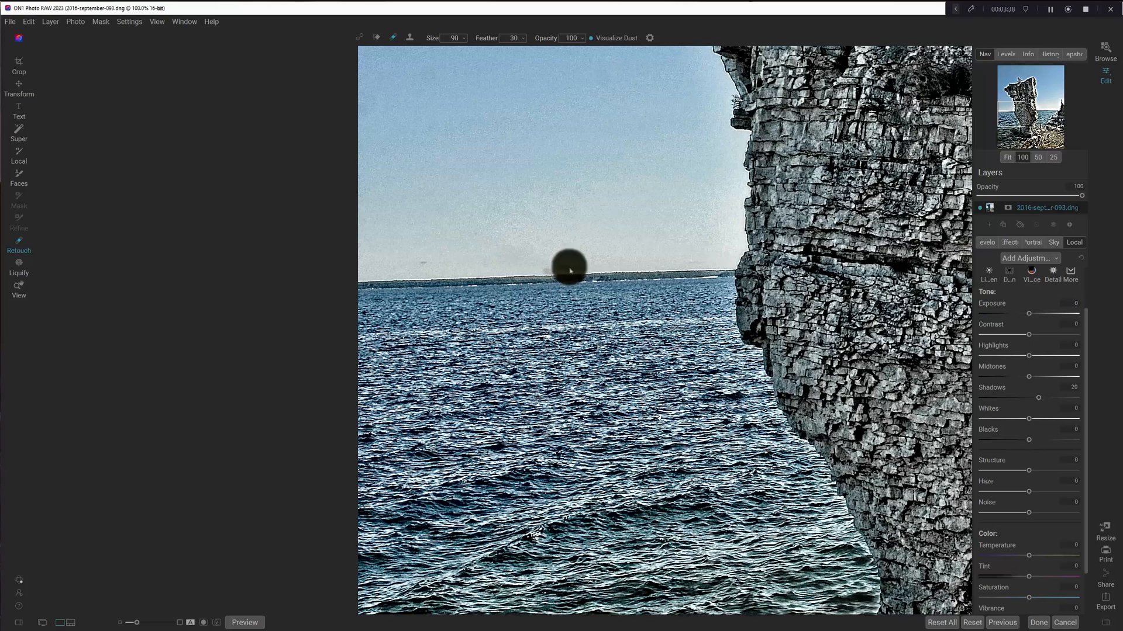
{"action": "left_click", "coordinate": [1007, 157]}
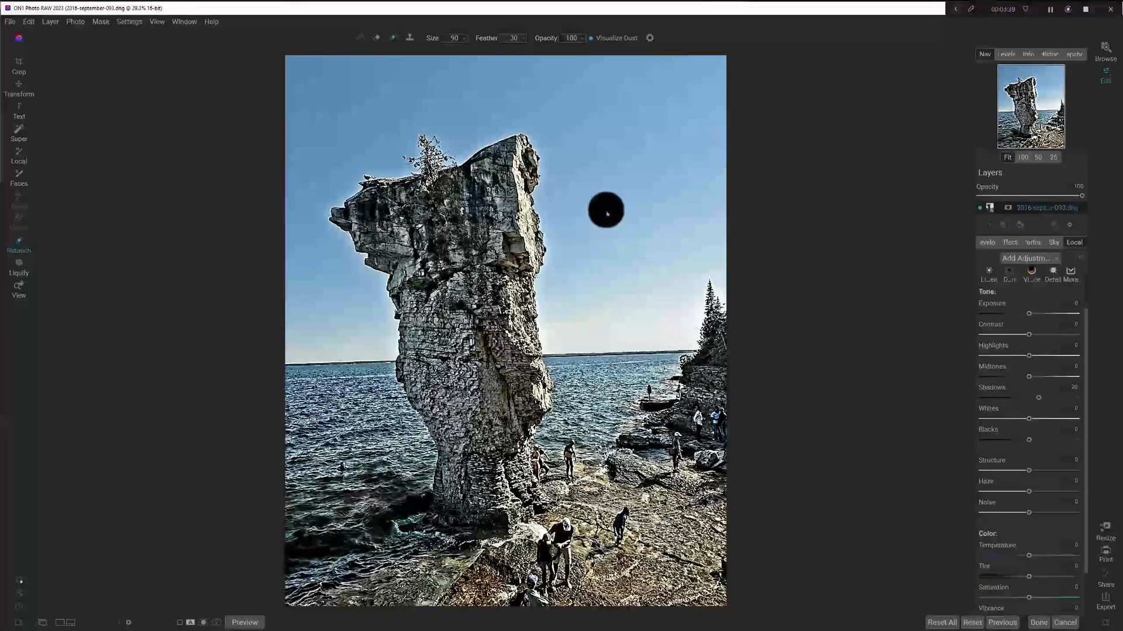
{"action": "mouse_move", "coordinate": [687, 211]}
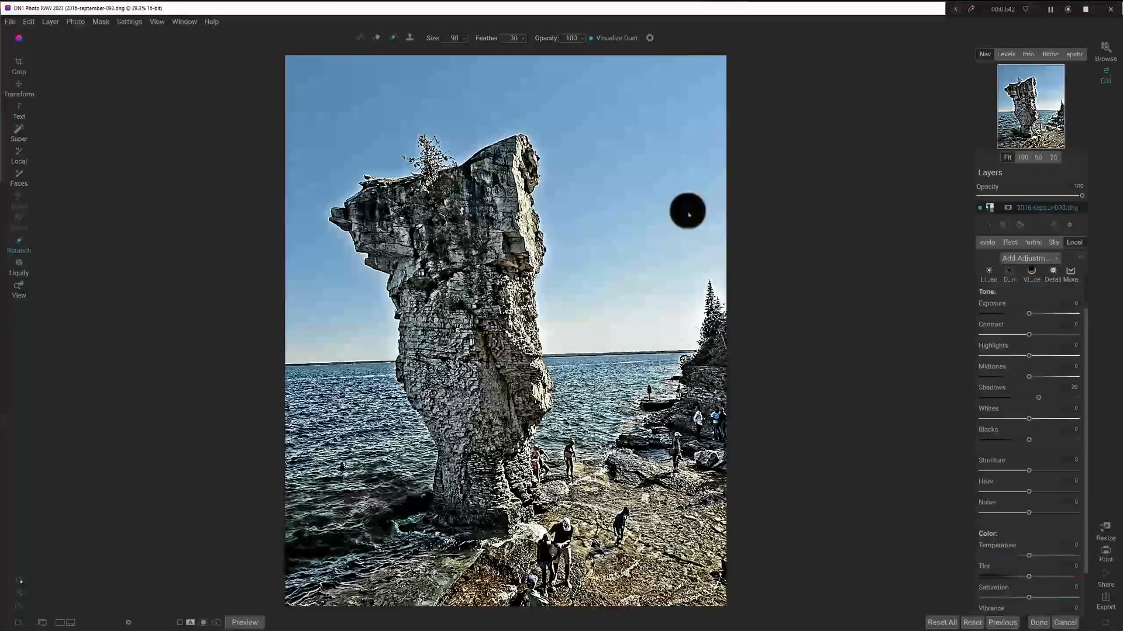